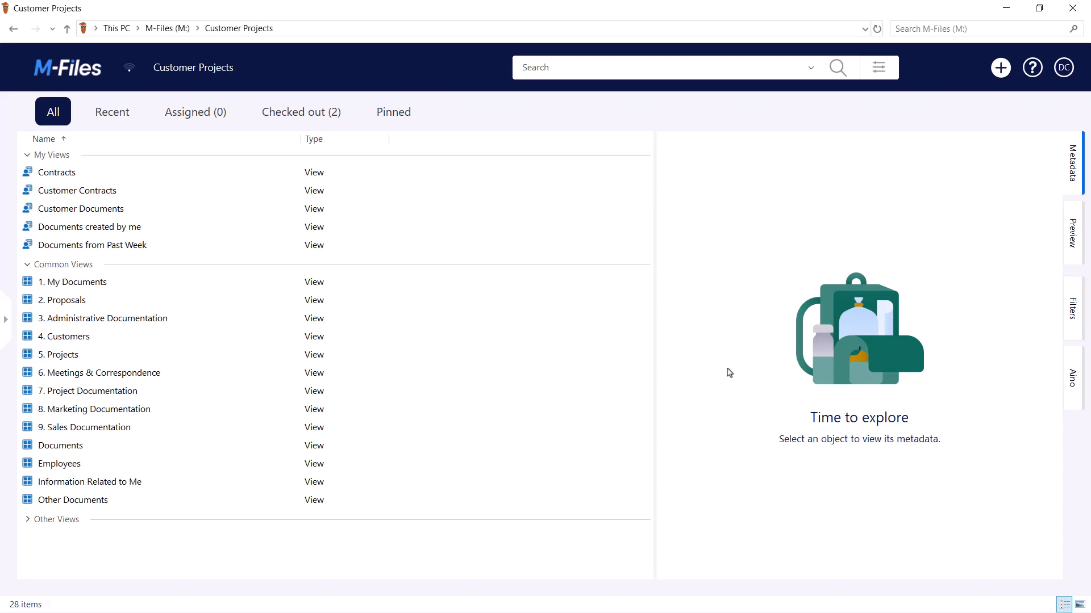
- Confirm the Pinned tab is empty, then show the Recent documents list
{"action": "left_click", "coordinate": [393, 112]}
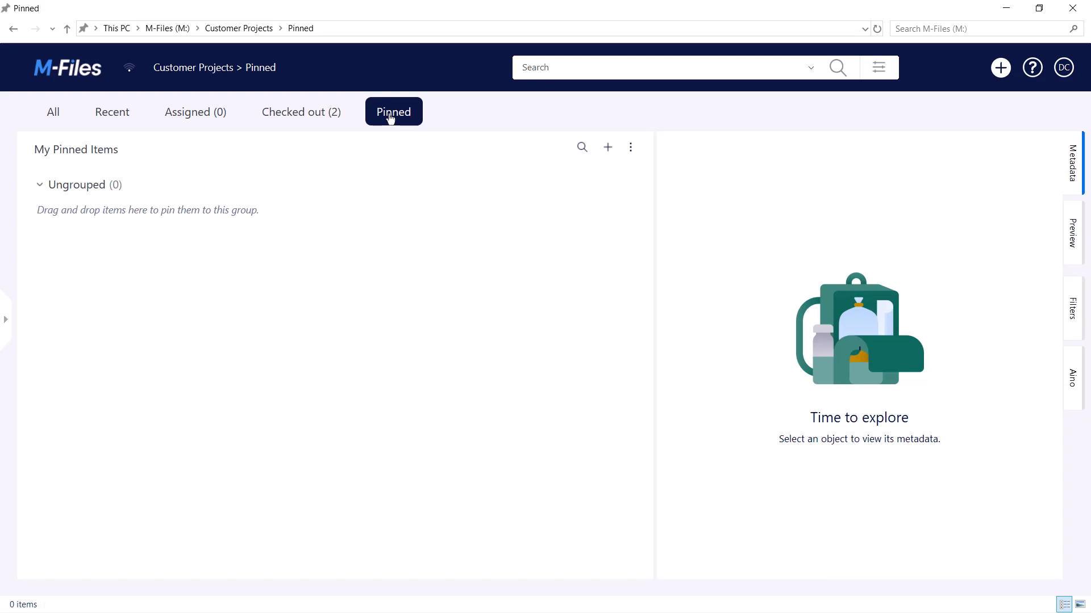
{"action": "mouse_move", "coordinate": [275, 139]}
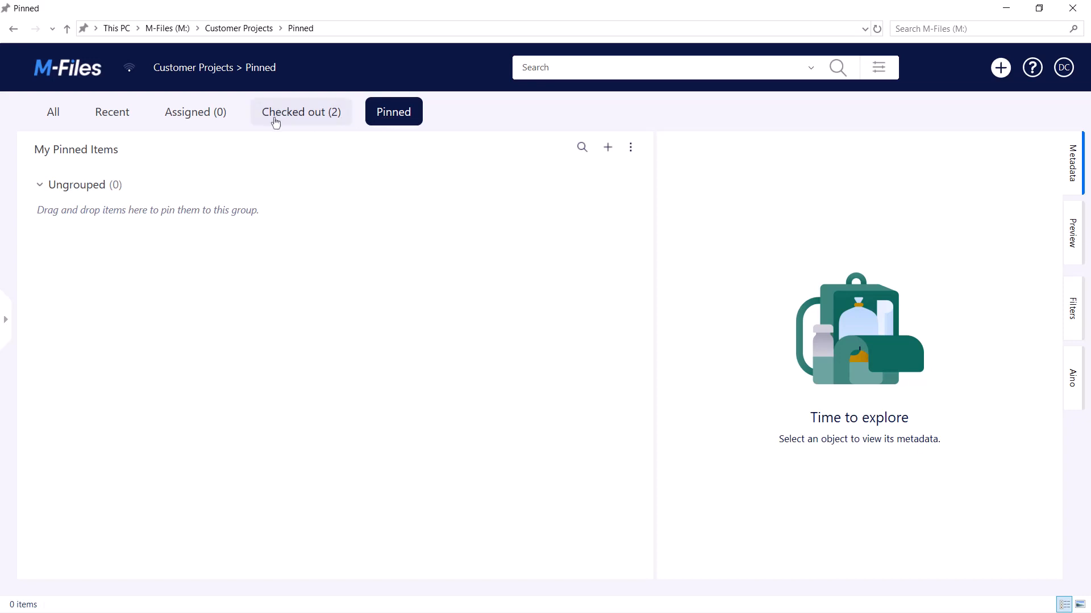
{"action": "left_click", "coordinate": [112, 112]}
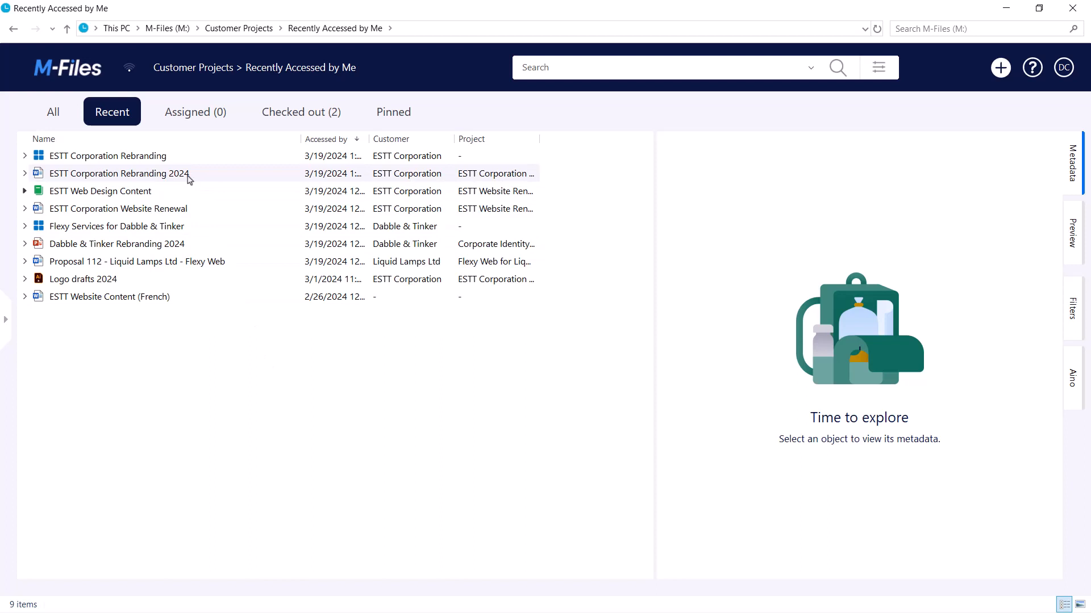
- Pin ESTT Corporation Rebranding 2024, ESTT Web Design Content and Dabble & Tinker Rebranding 2024
{"action": "right_click", "coordinate": [119, 173]}
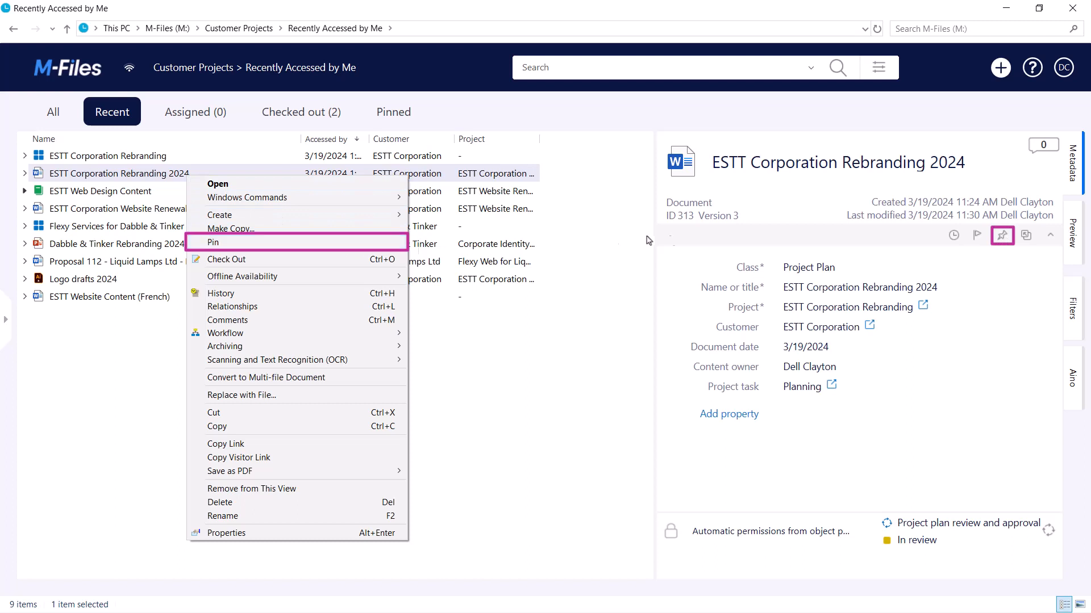
{"action": "left_click", "coordinate": [212, 242]}
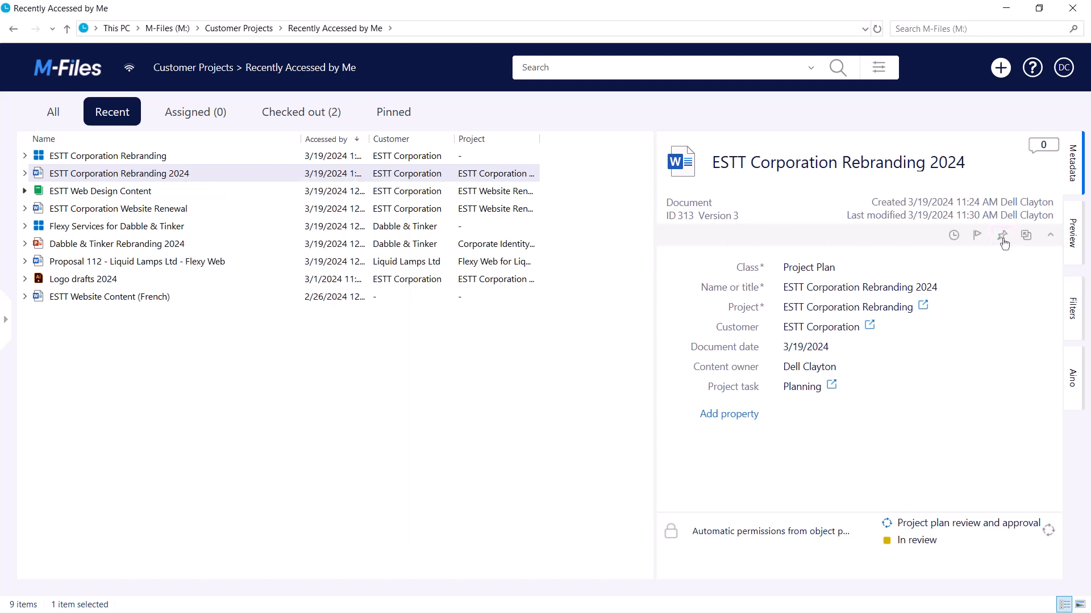
{"action": "mouse_move", "coordinate": [1002, 235]}
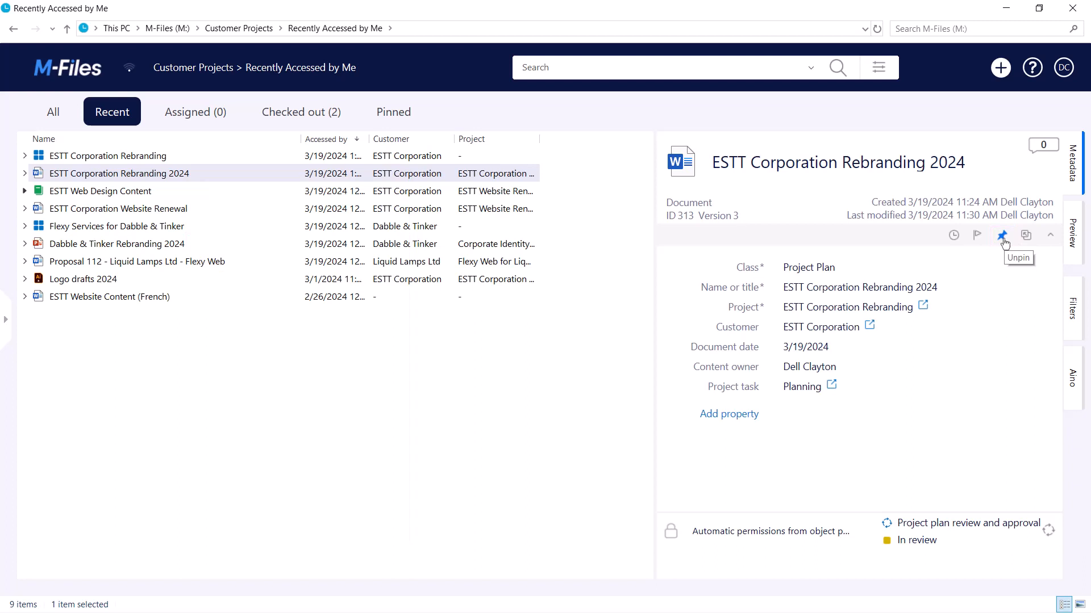
{"action": "mouse_move", "coordinate": [142, 195]}
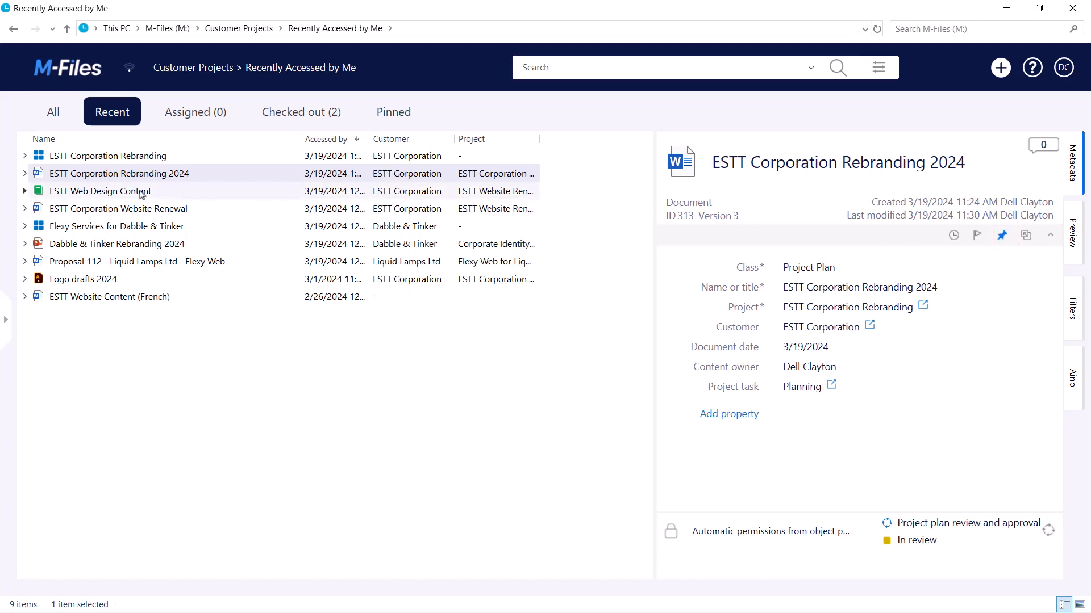
{"action": "left_click", "coordinate": [101, 191]}
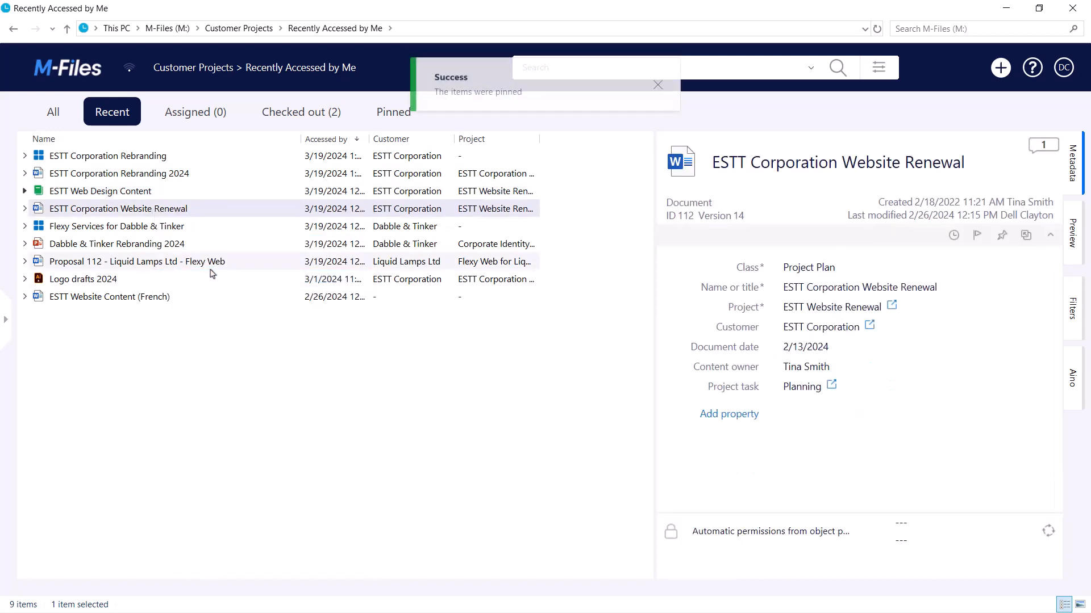
{"action": "right_click", "coordinate": [117, 227]}
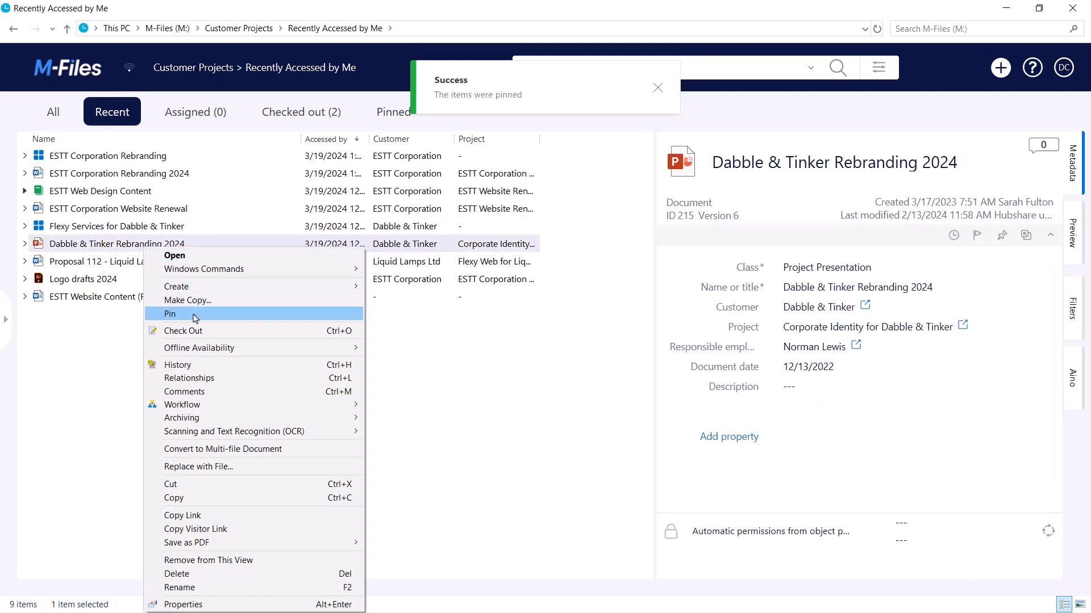
{"action": "left_click", "coordinate": [108, 155]}
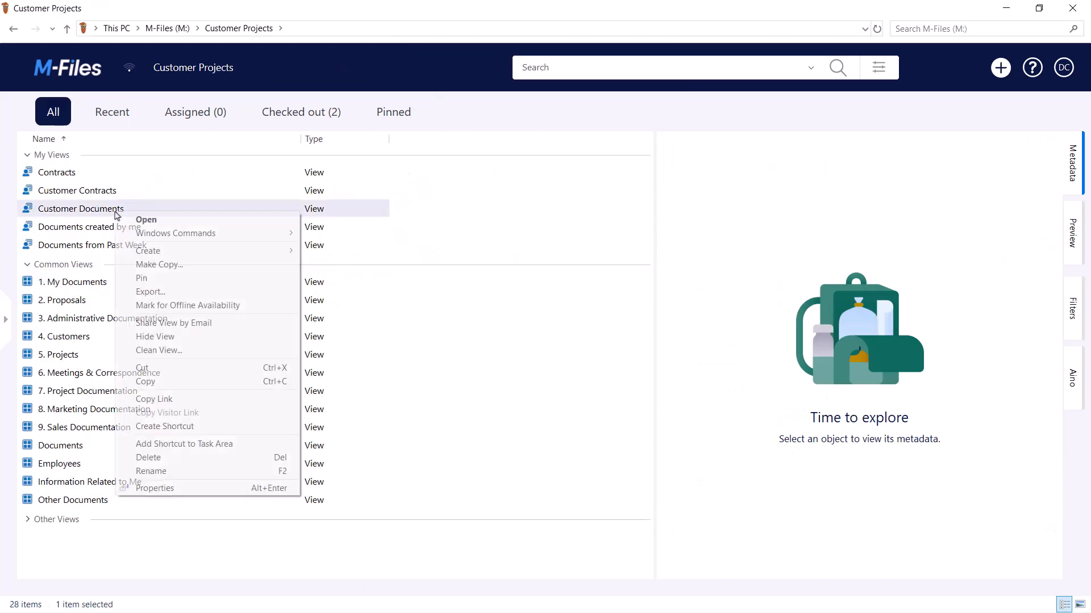
- Pin the Customer Documents and 7. Project Documentation views and display the eight pinned items
{"action": "left_click", "coordinate": [142, 277]}
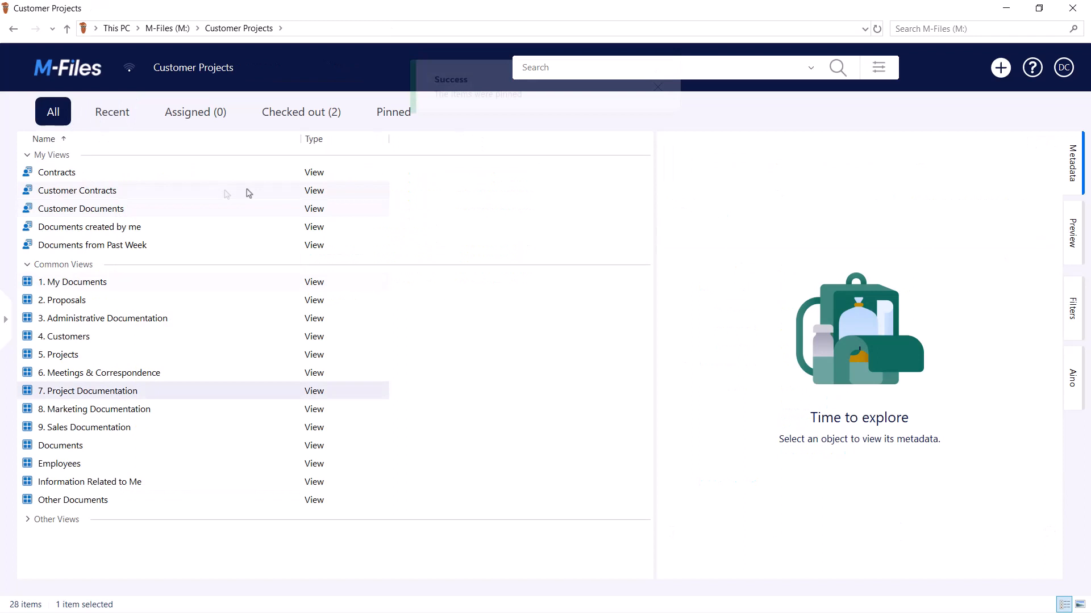
{"action": "left_click", "coordinate": [394, 112]}
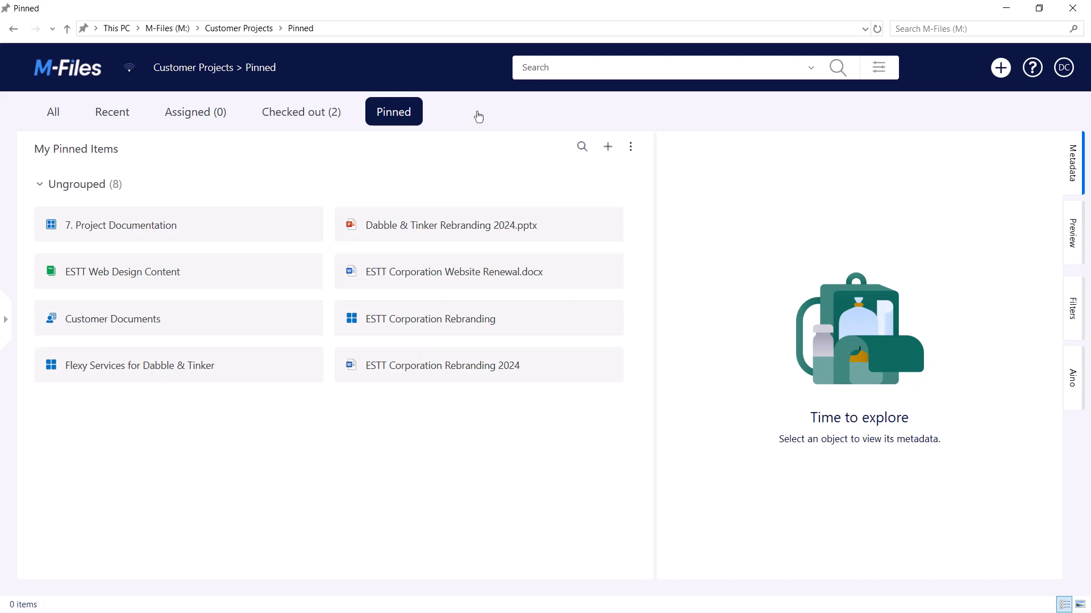
- Create pinned-item groups Views, Projects, ESTT Website Renewal and ESTT Rebranding
{"action": "left_click", "coordinate": [607, 146]}
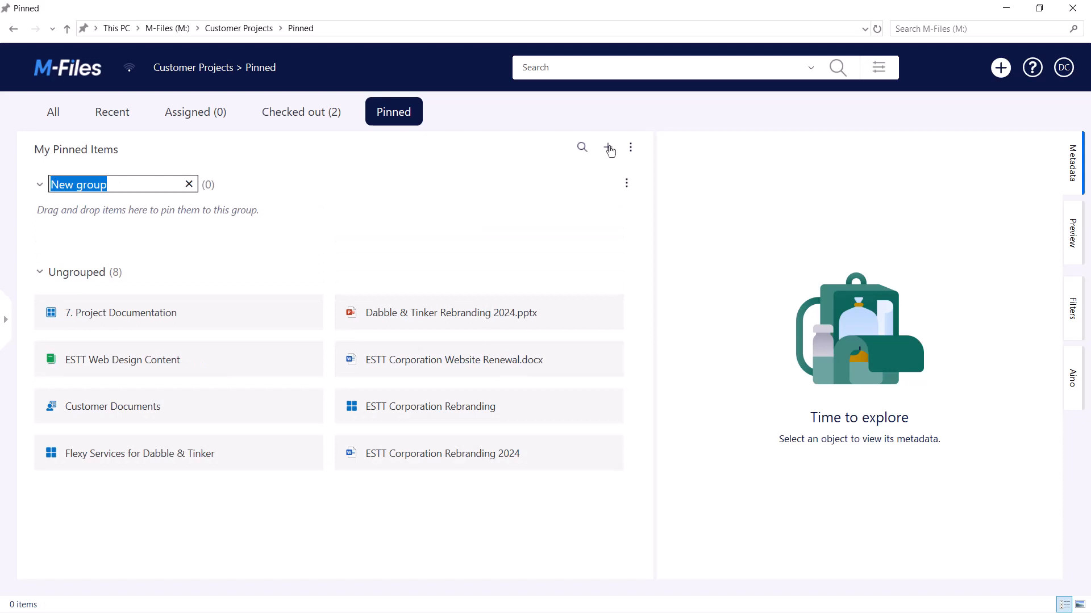
{"action": "type", "text": "ESTT Rebranding"}
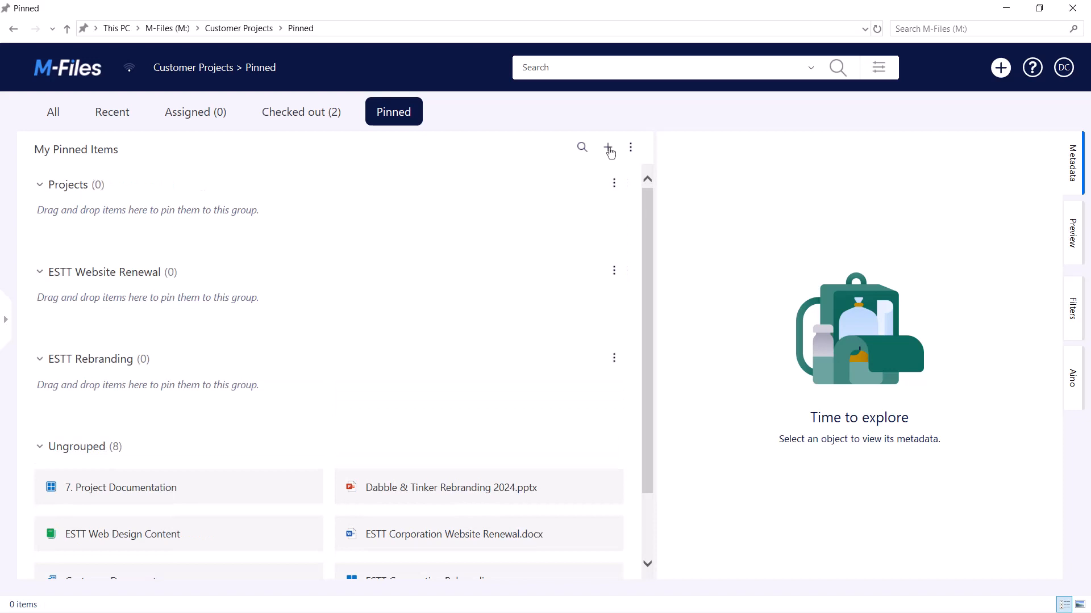
{"action": "left_click", "coordinate": [608, 147]}
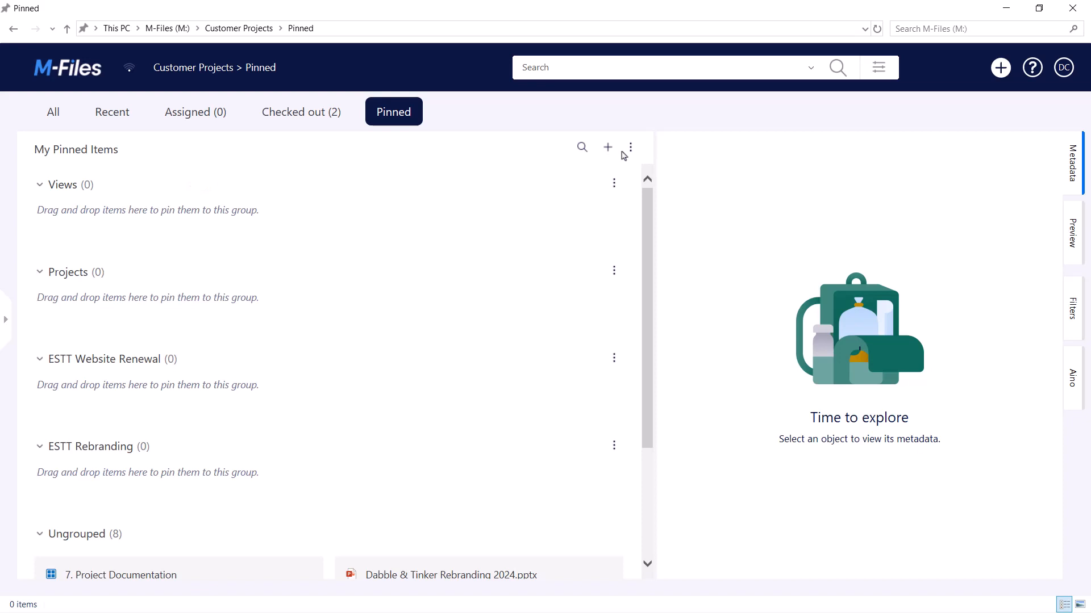
{"action": "mouse_move", "coordinate": [215, 506]}
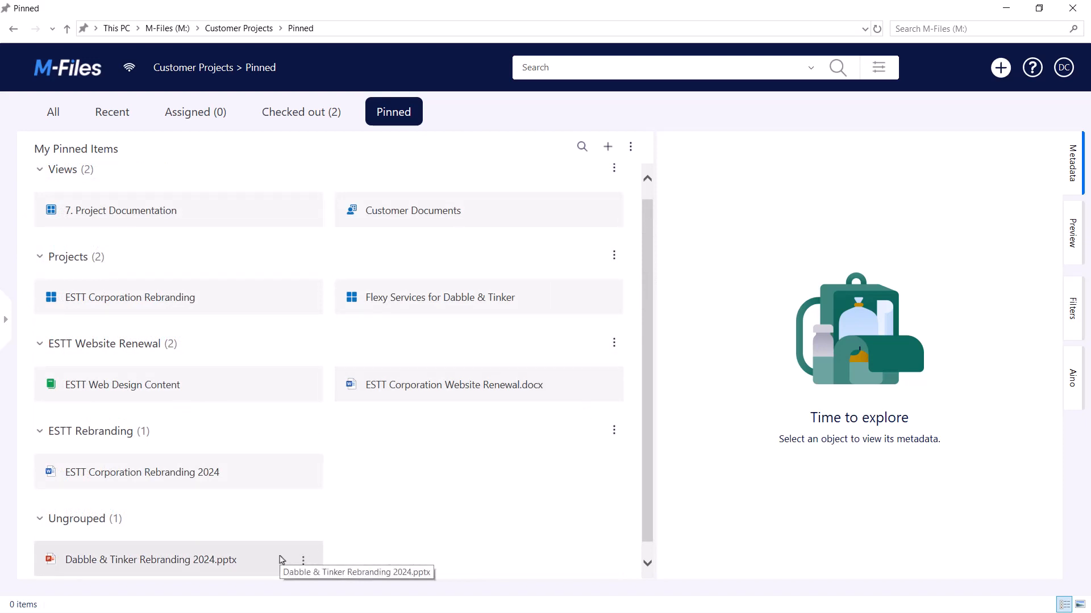
- Unpin Dabble & Tinker Rebranding 2024.pptx from the ungrouped pinned items
{"action": "right_click", "coordinate": [282, 560]}
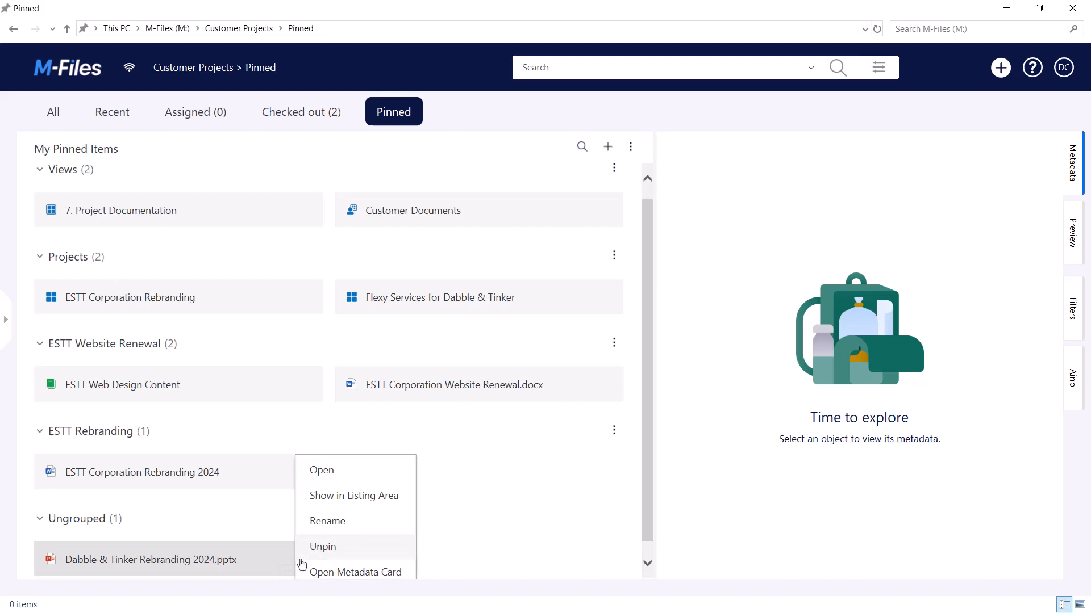
{"action": "left_click", "coordinate": [322, 547]}
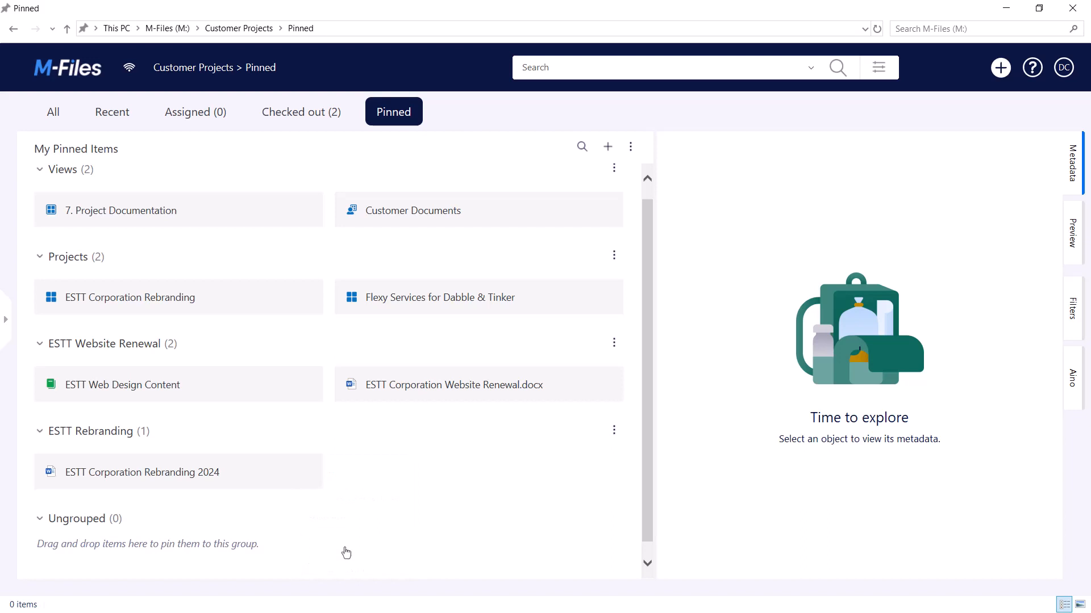
{"action": "mouse_move", "coordinate": [347, 552]}
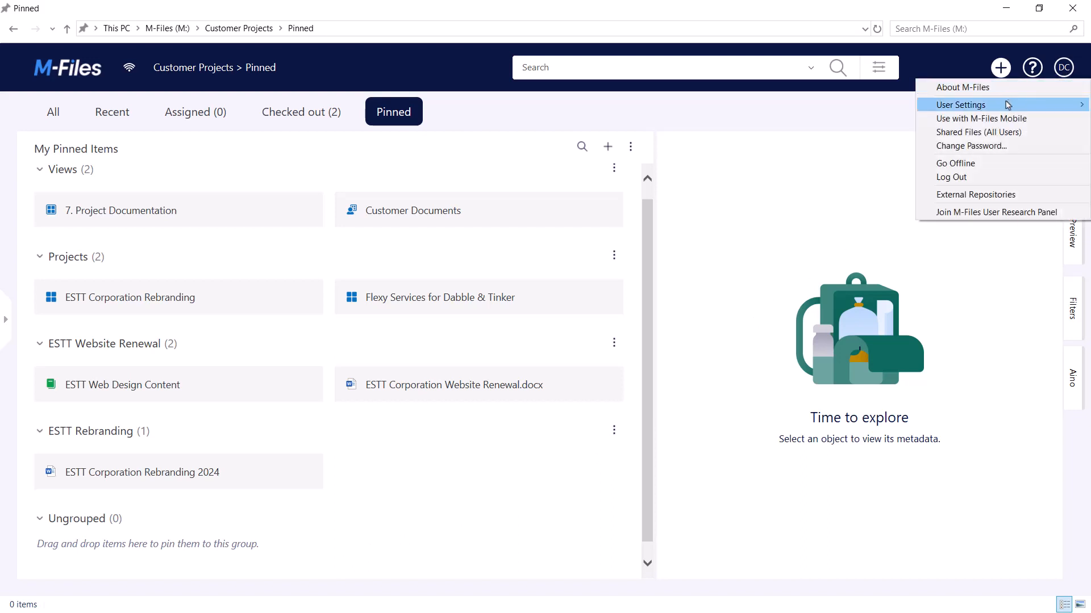
- Set Pinned as the home tab through the user settings menu
{"action": "left_click", "coordinate": [960, 105]}
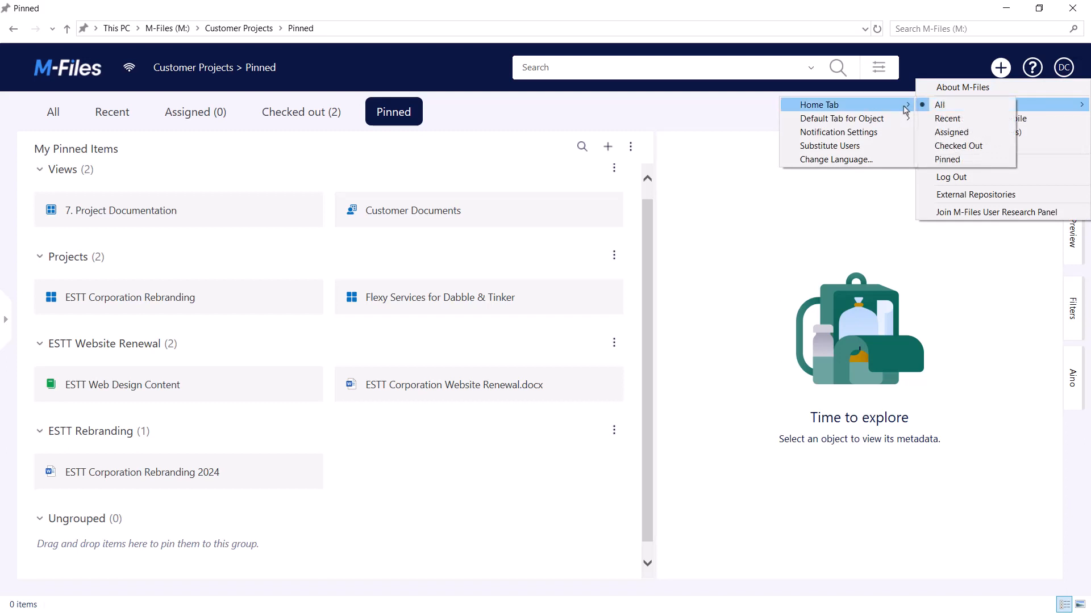
{"action": "mouse_move", "coordinate": [971, 160]}
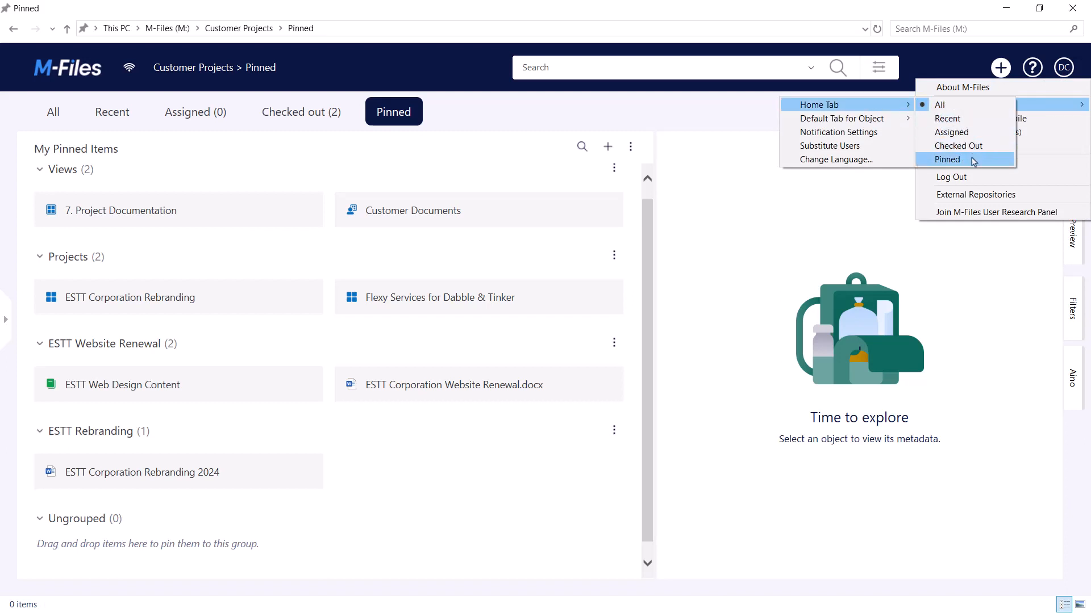
{"action": "left_click", "coordinate": [946, 159]}
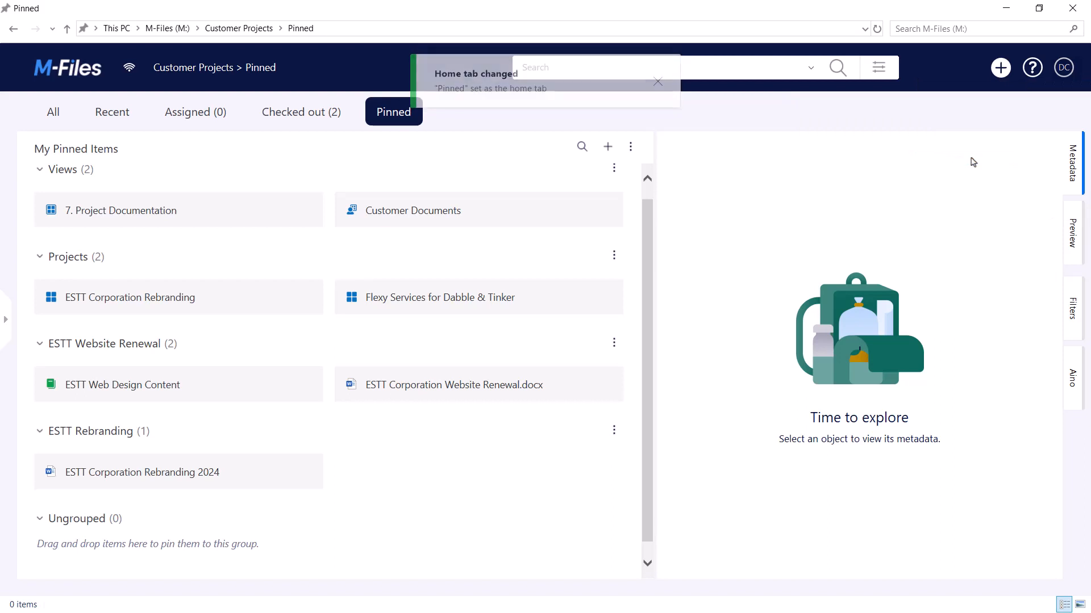